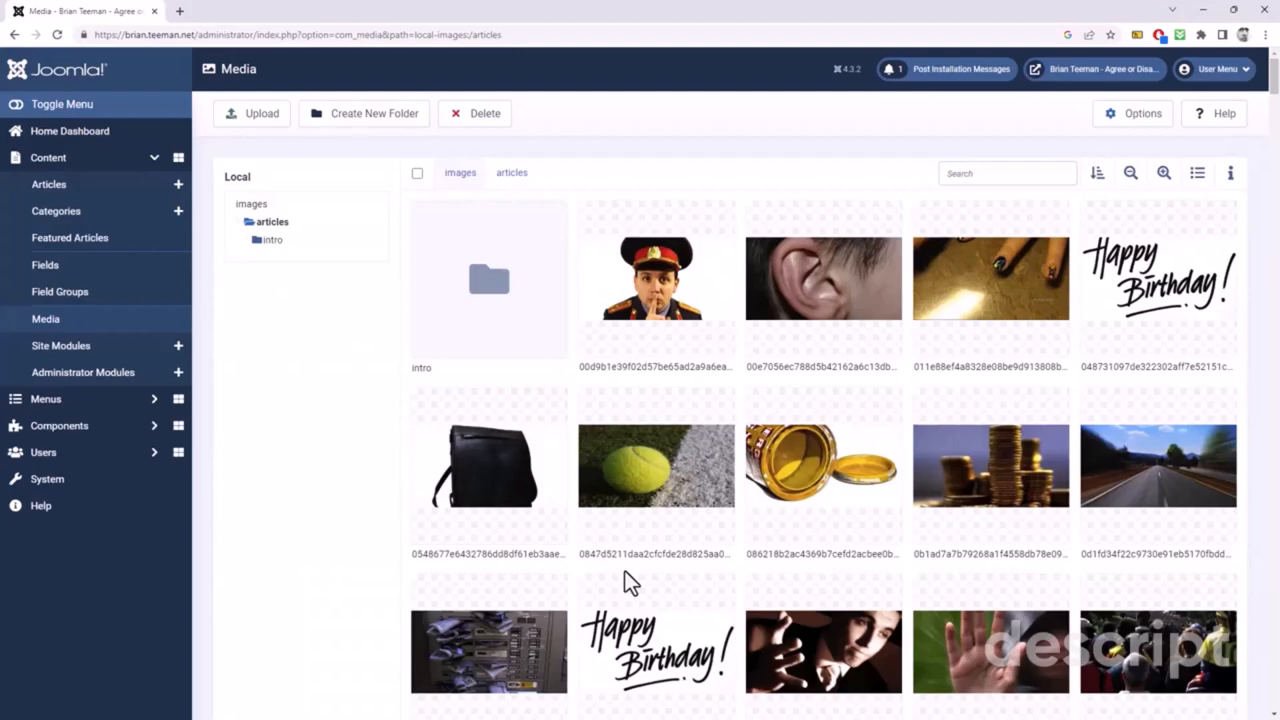
Step: Scroll through the articles folder and switch it to list view with file details
scroll("down", 3)
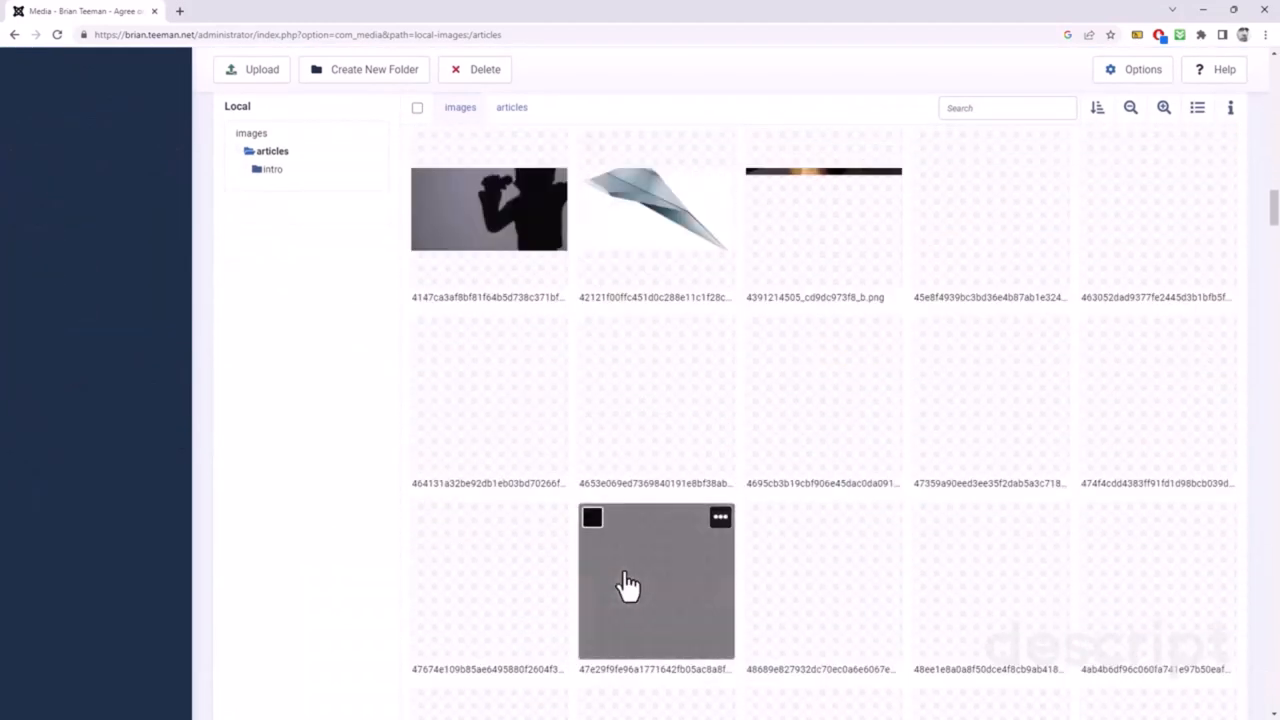
scroll("down", 3)
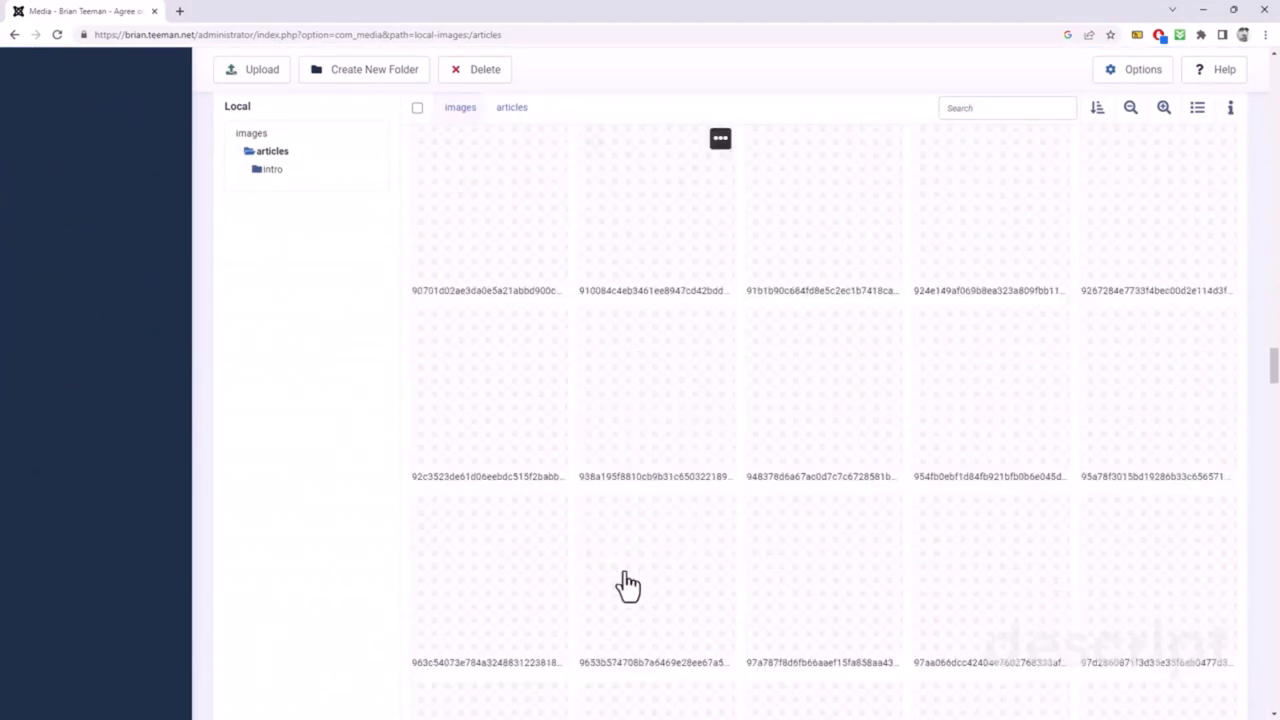
scroll("down", 3)
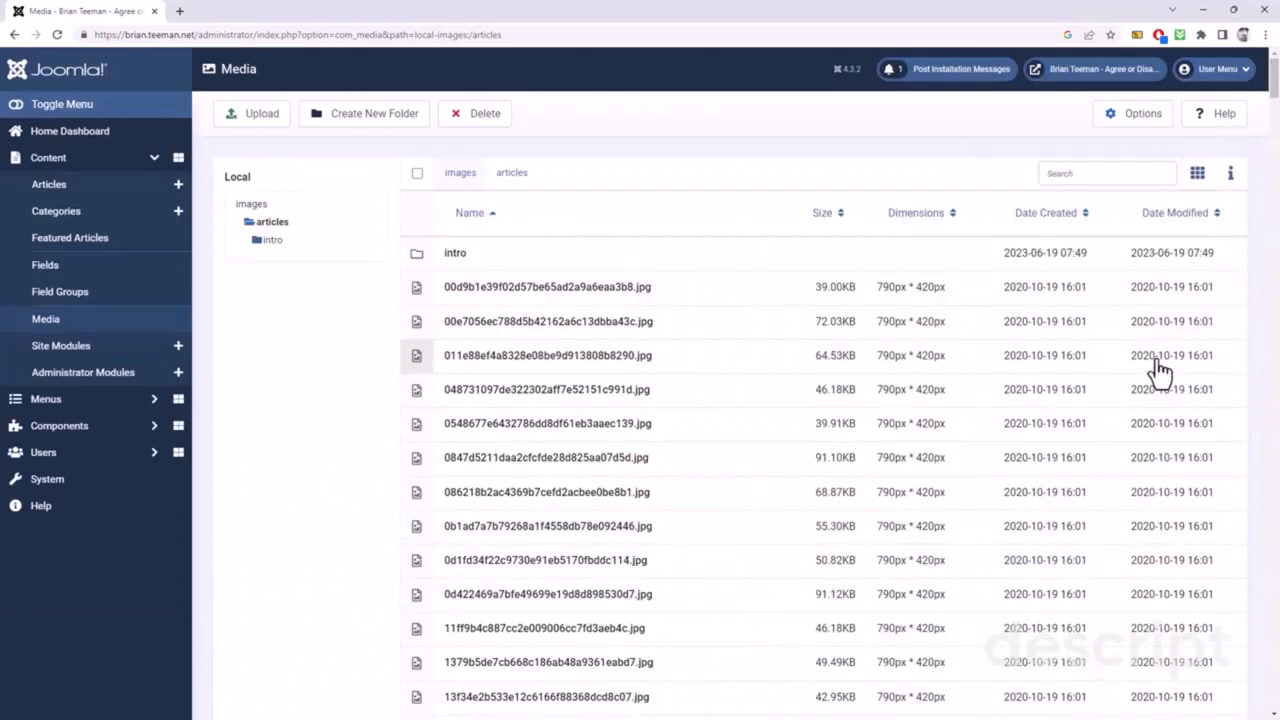
mouse_move(905, 388)
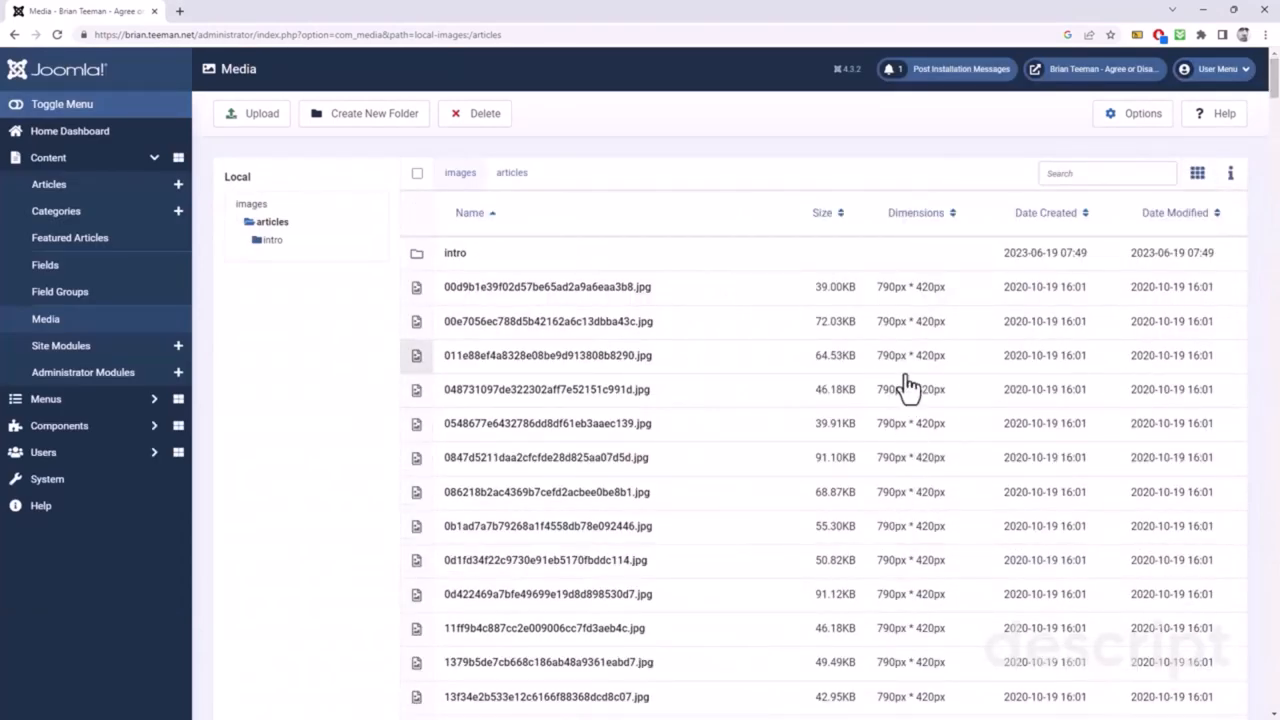
mouse_move(1050, 470)
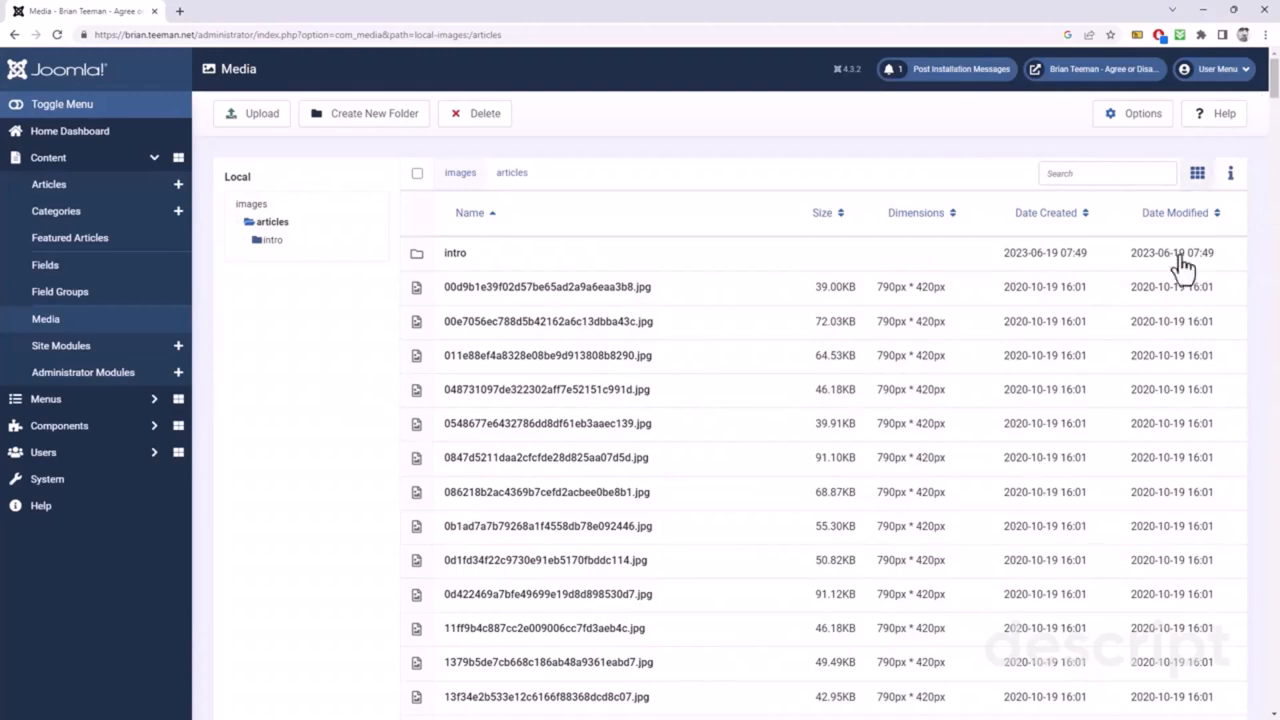
left_click(1197, 173)
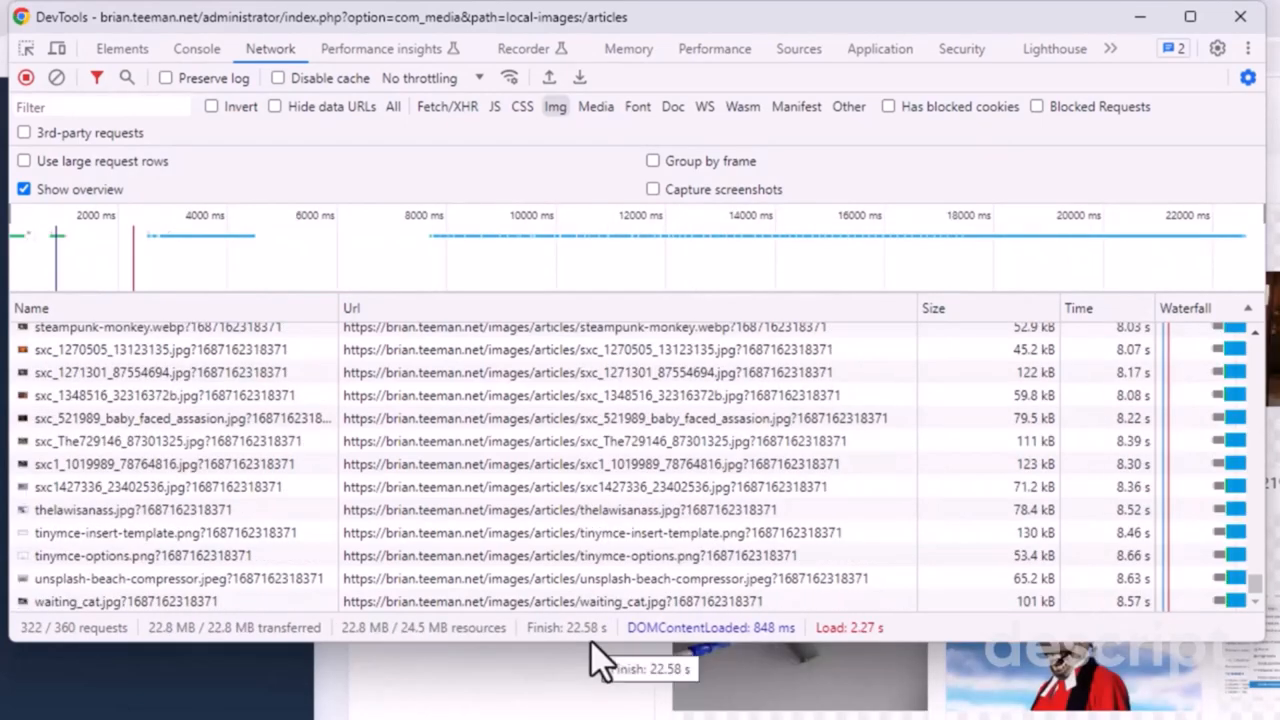
mouse_move(380, 670)
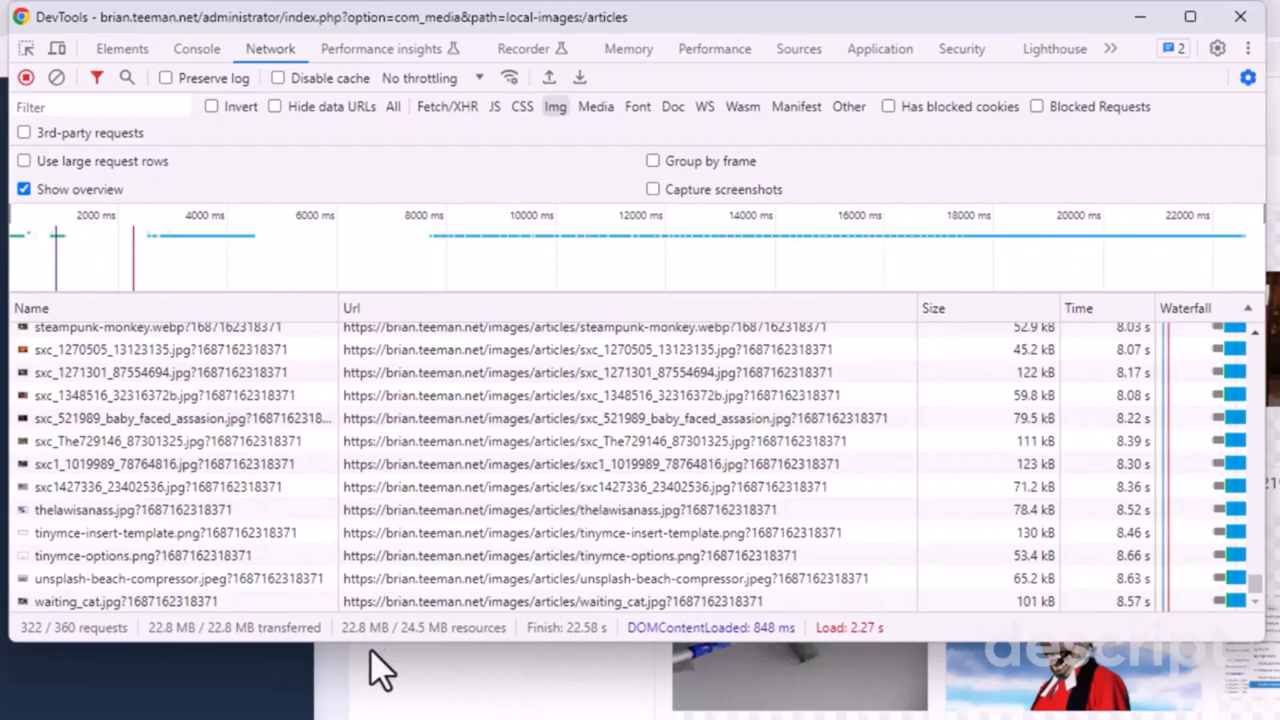
mouse_move(190, 680)
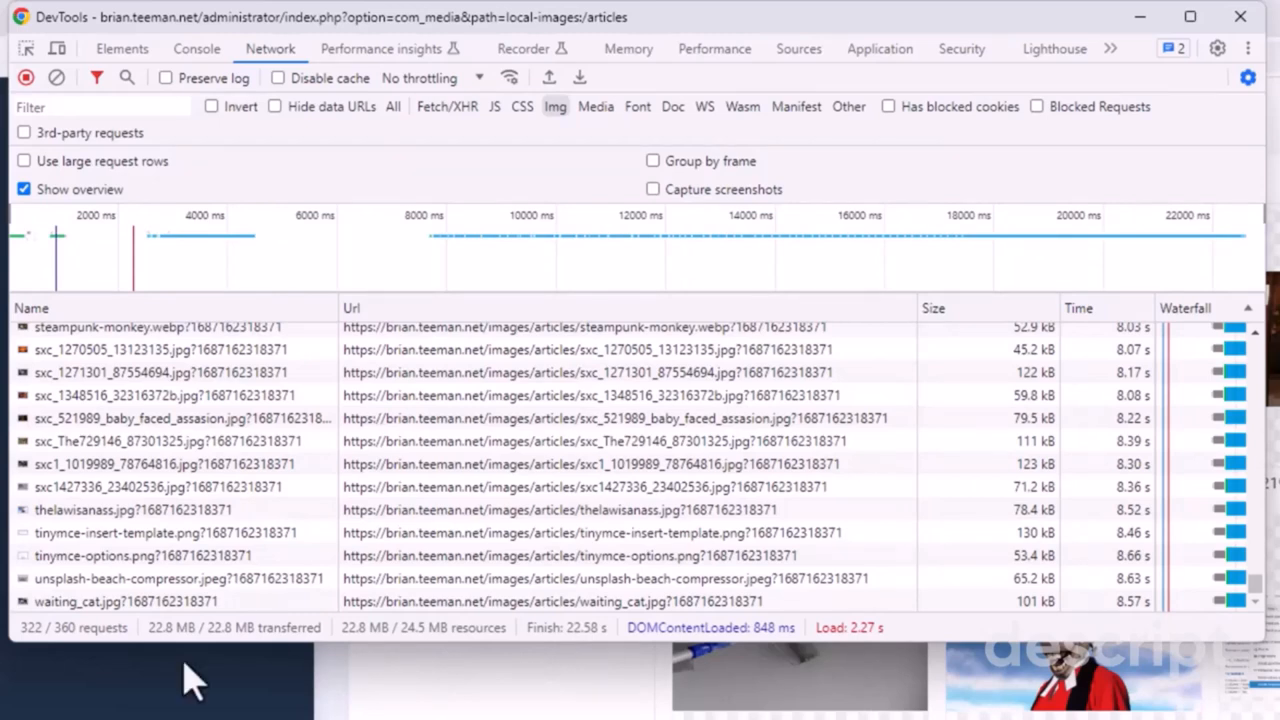
mouse_move(52, 670)
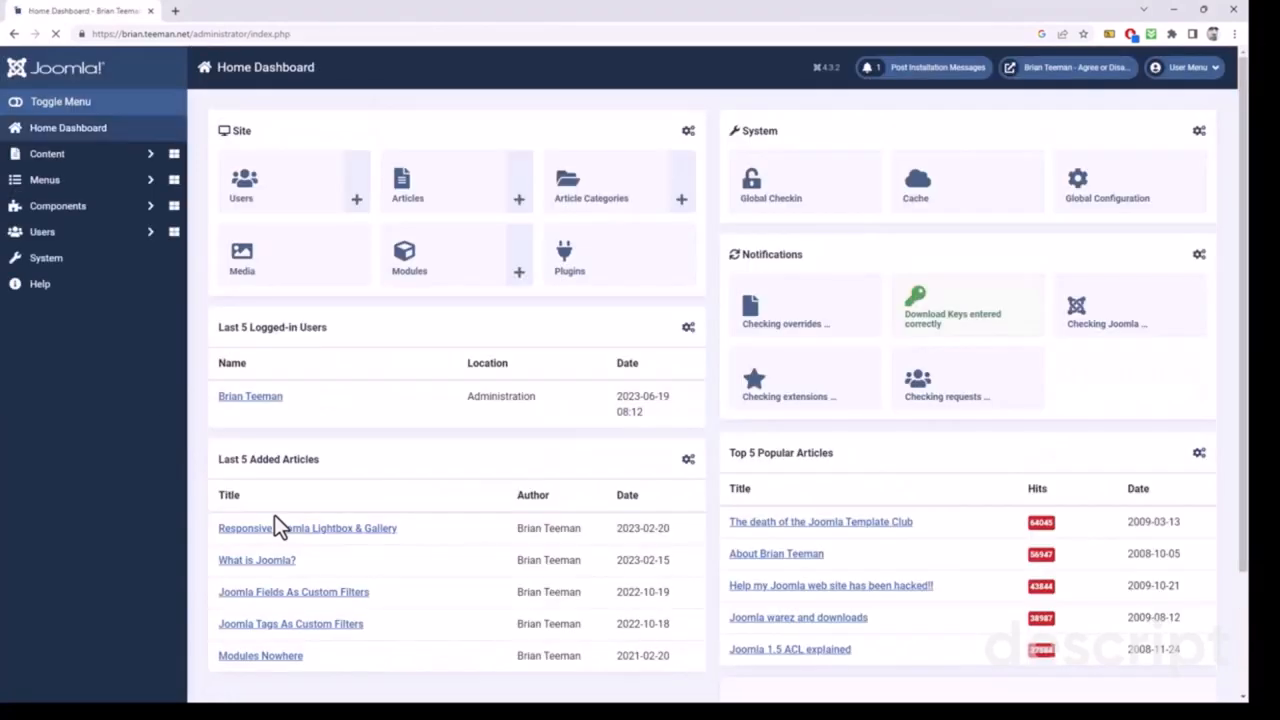
Step: Open Plugins and search for 'local' to show only FileSystem - Local
left_click(569, 255)
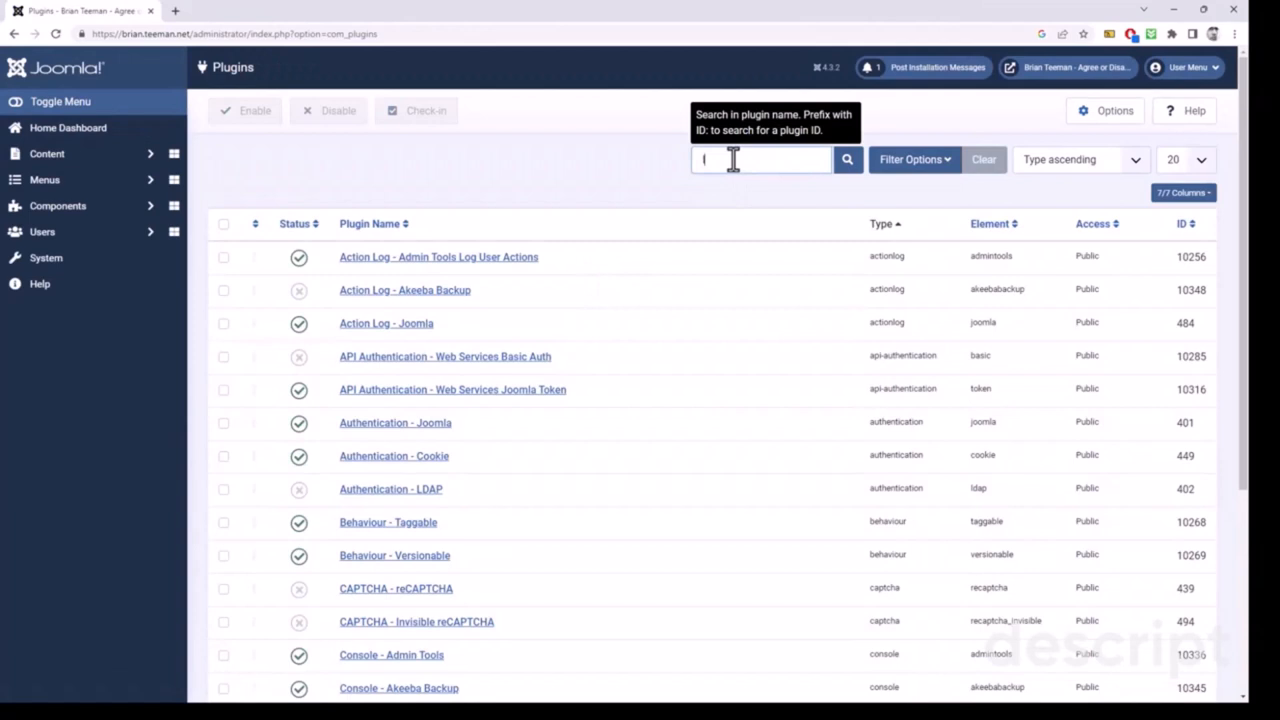
type("local")
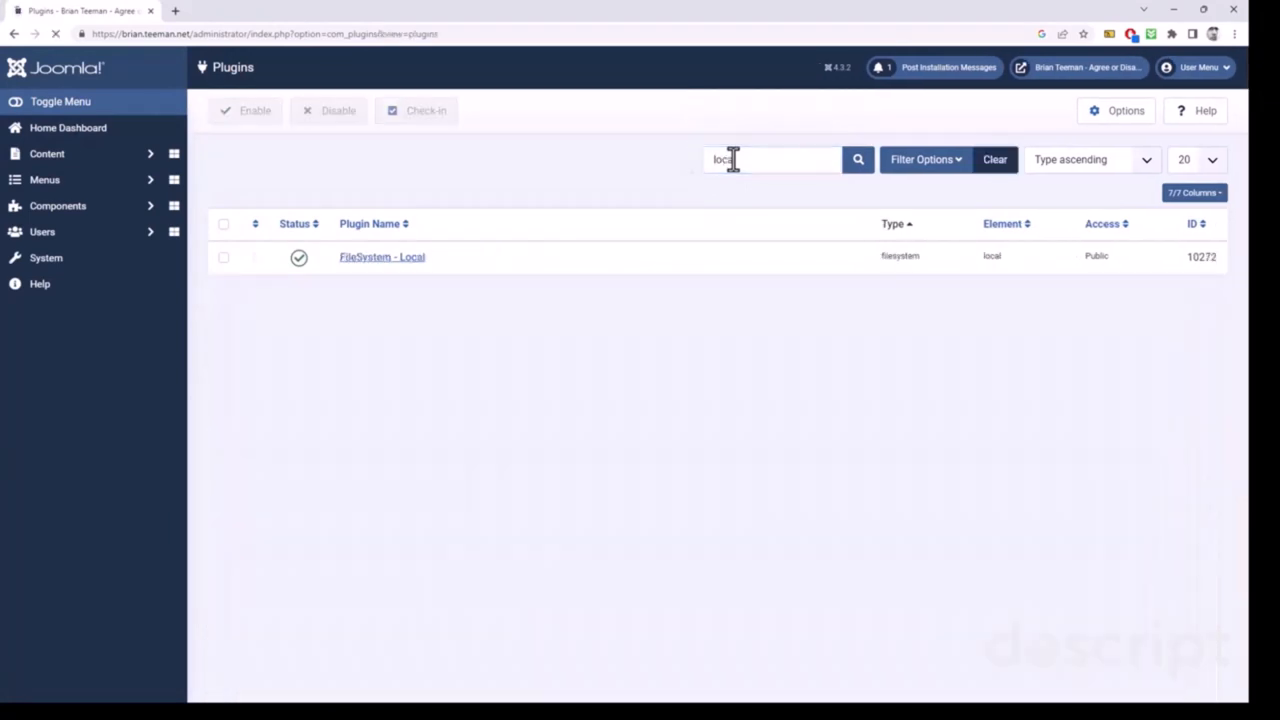
Step: Set Create Thumbnails to Yes in FileSystem - Local and Save & Close
left_click(382, 257)
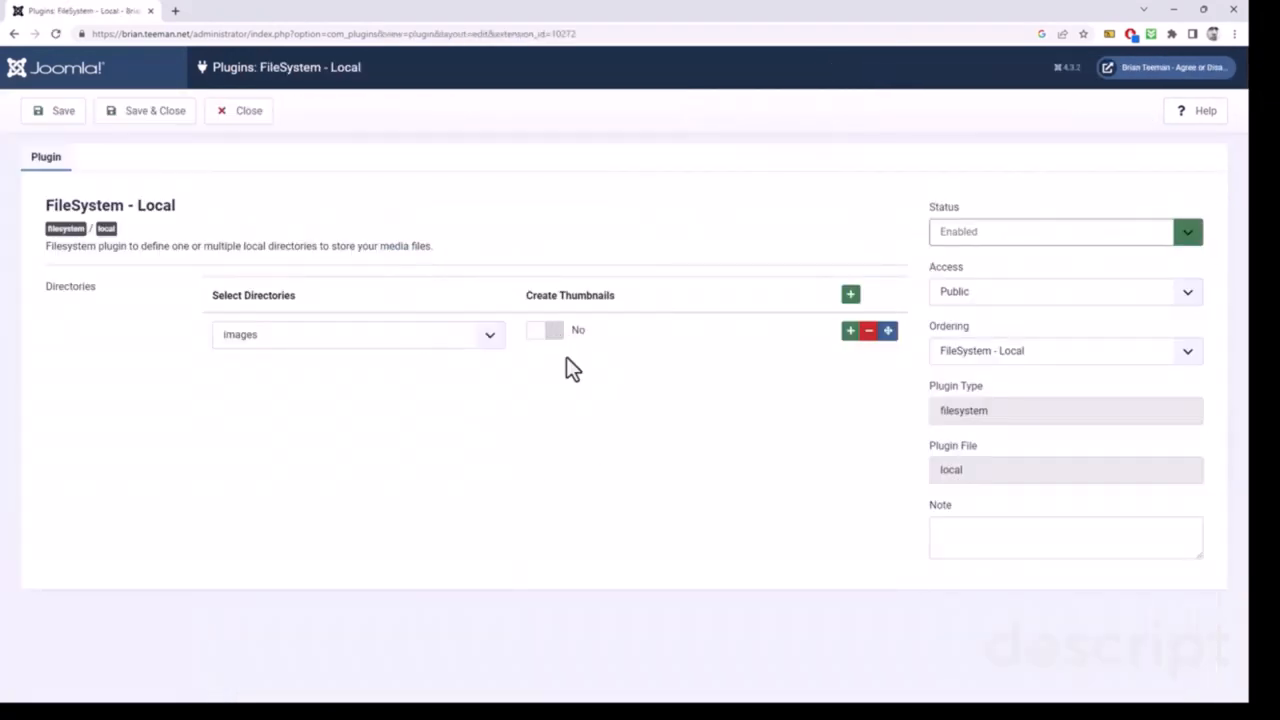
mouse_move(580, 395)
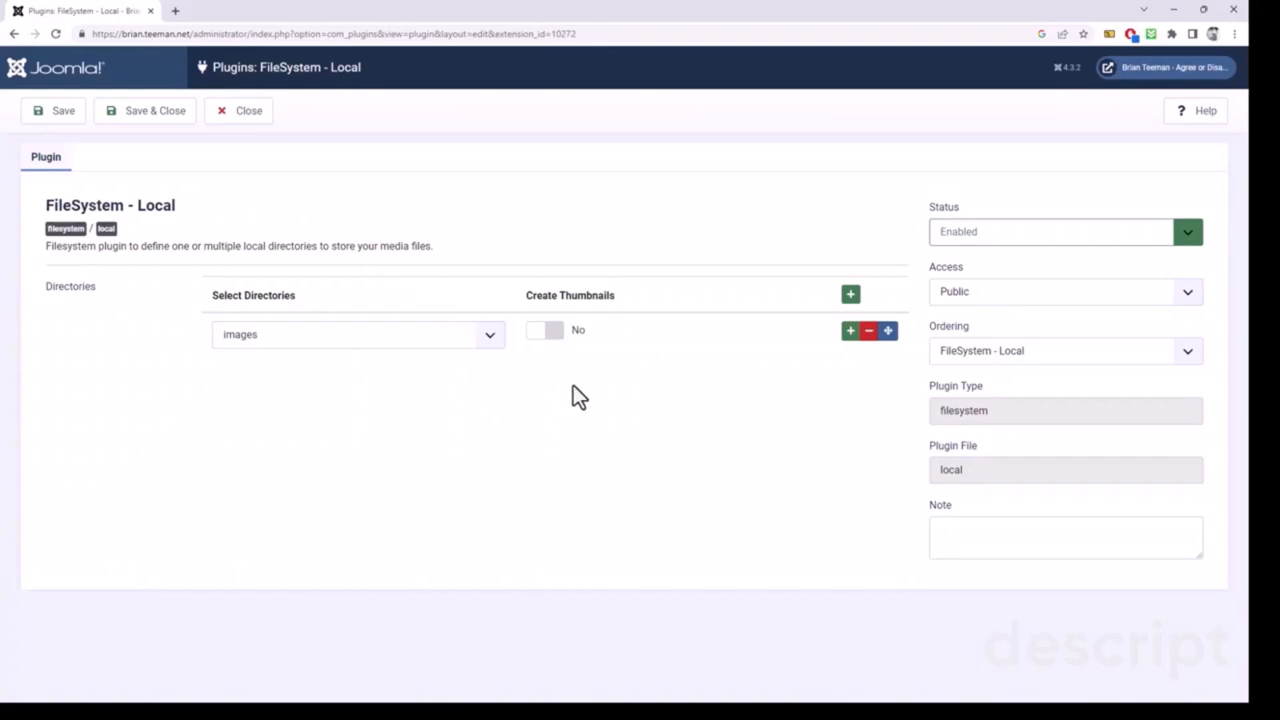
left_click(544, 330)
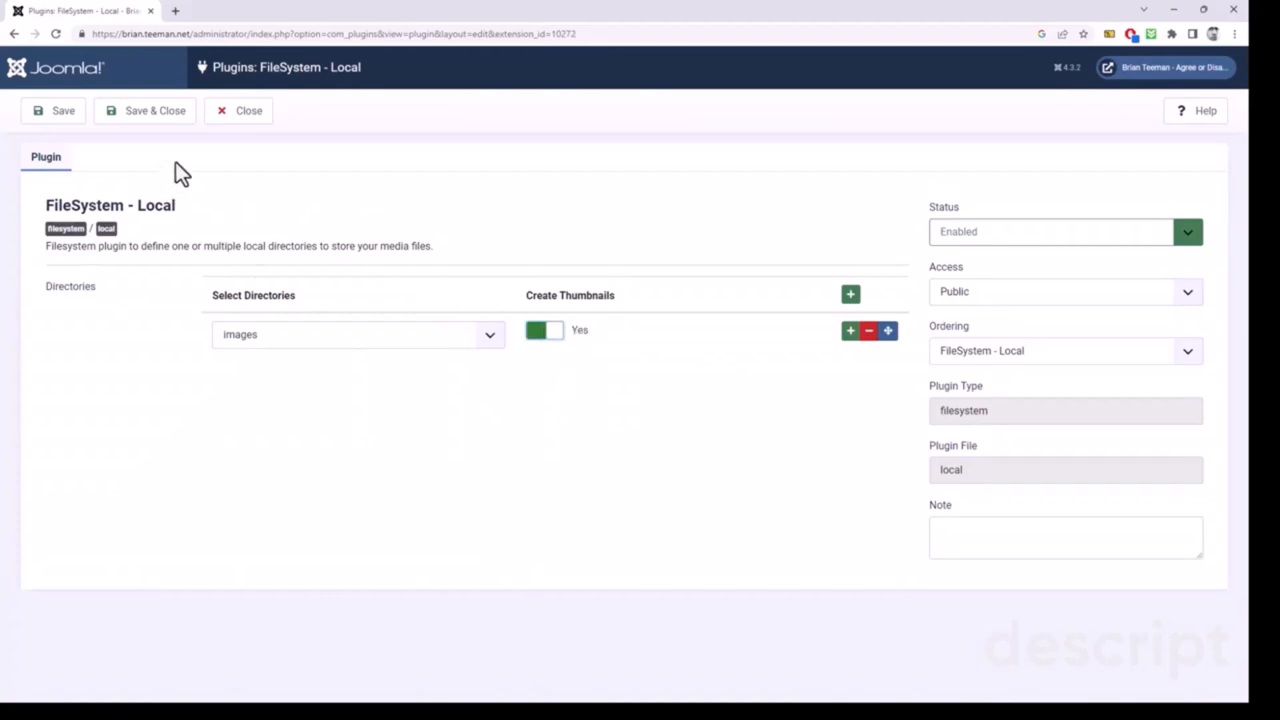
left_click(155, 110)
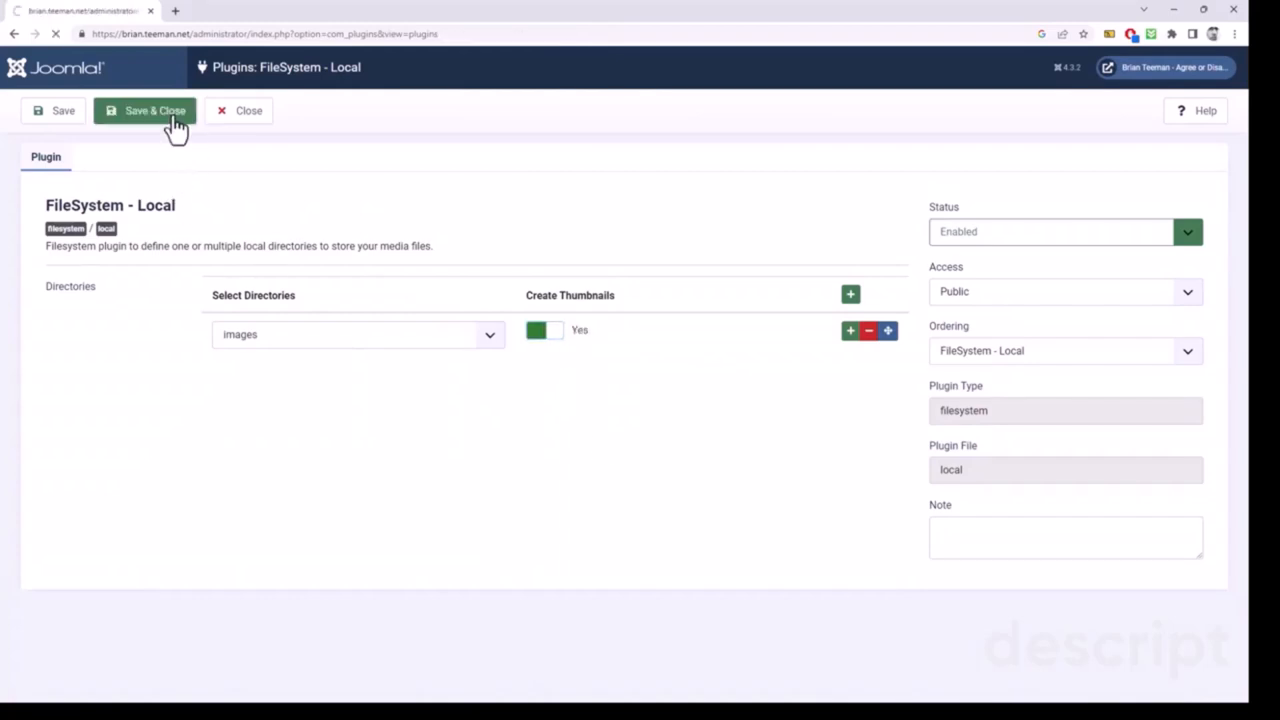
left_click(146, 110)
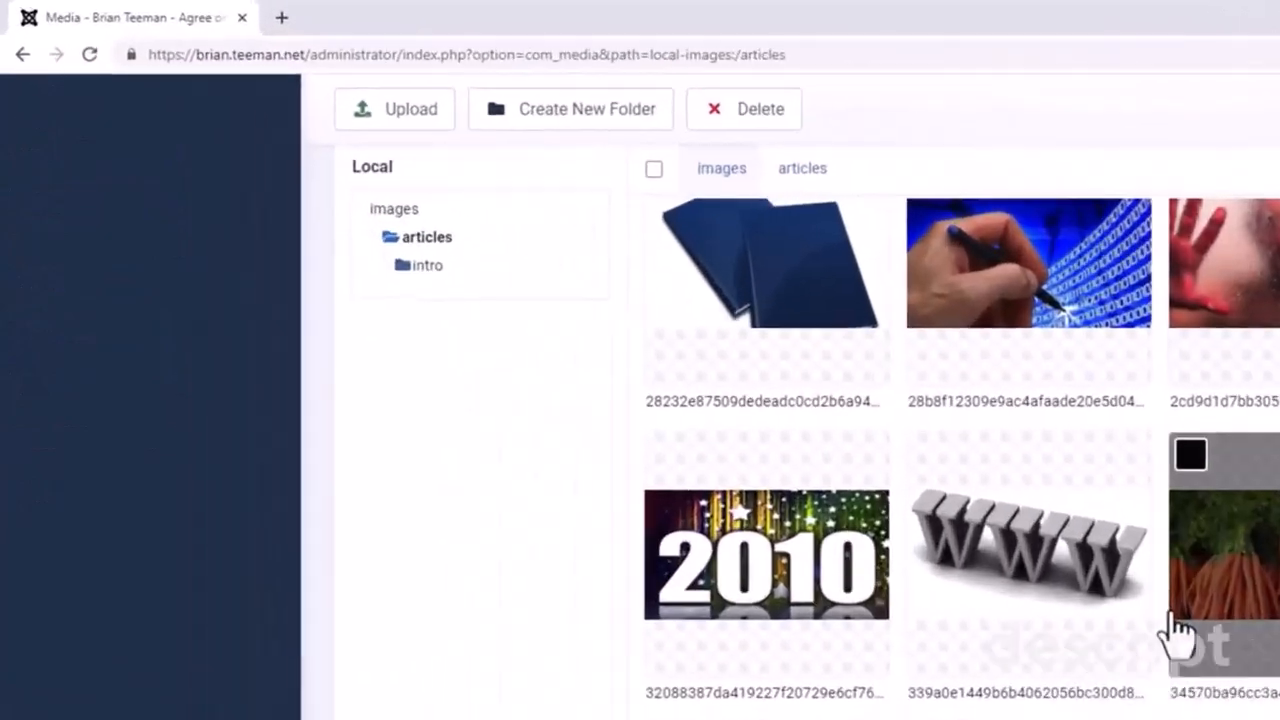
Step: Open the browser developer tools with F12 while viewing the articles thumbnails
key("F12")
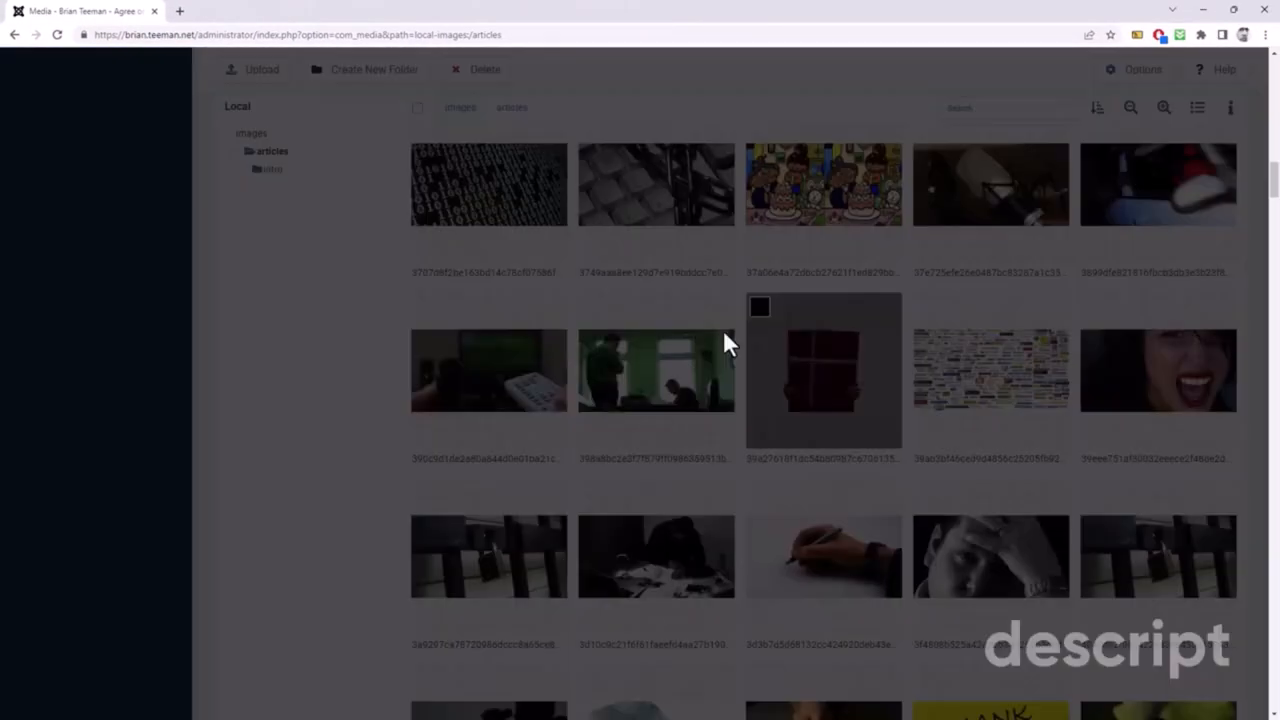
left_click(822, 370)
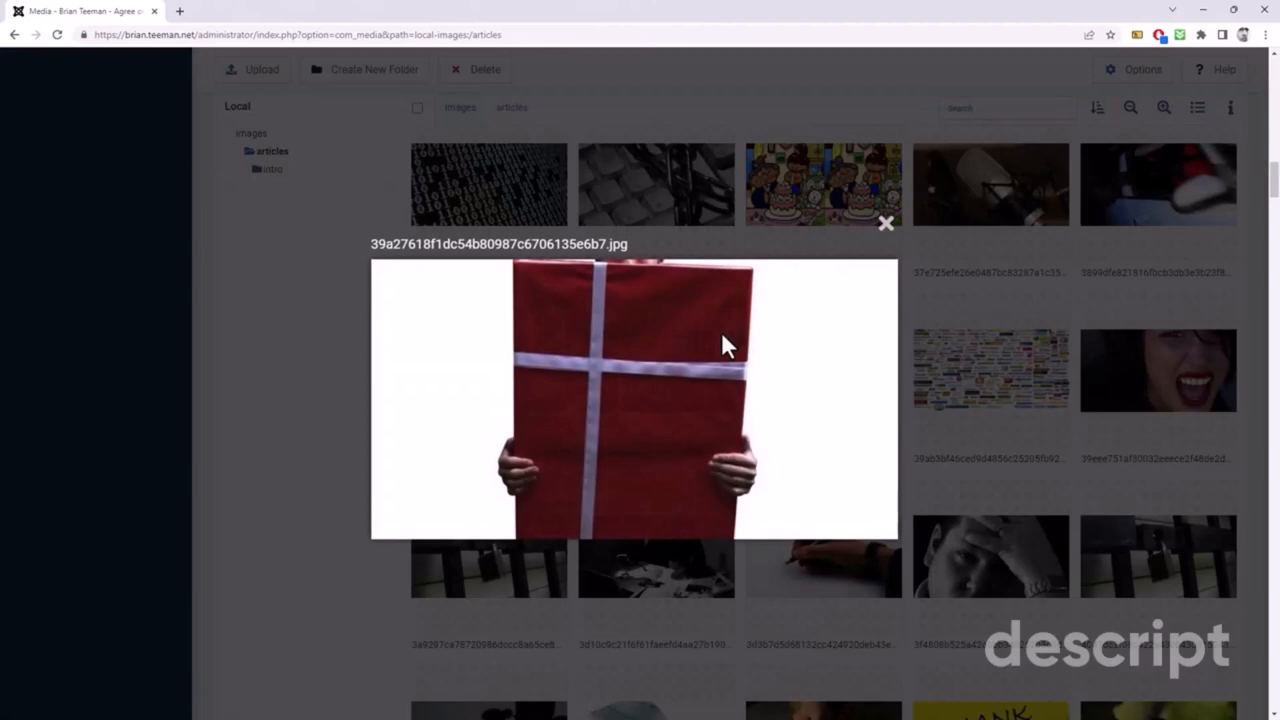
left_click(885, 223)
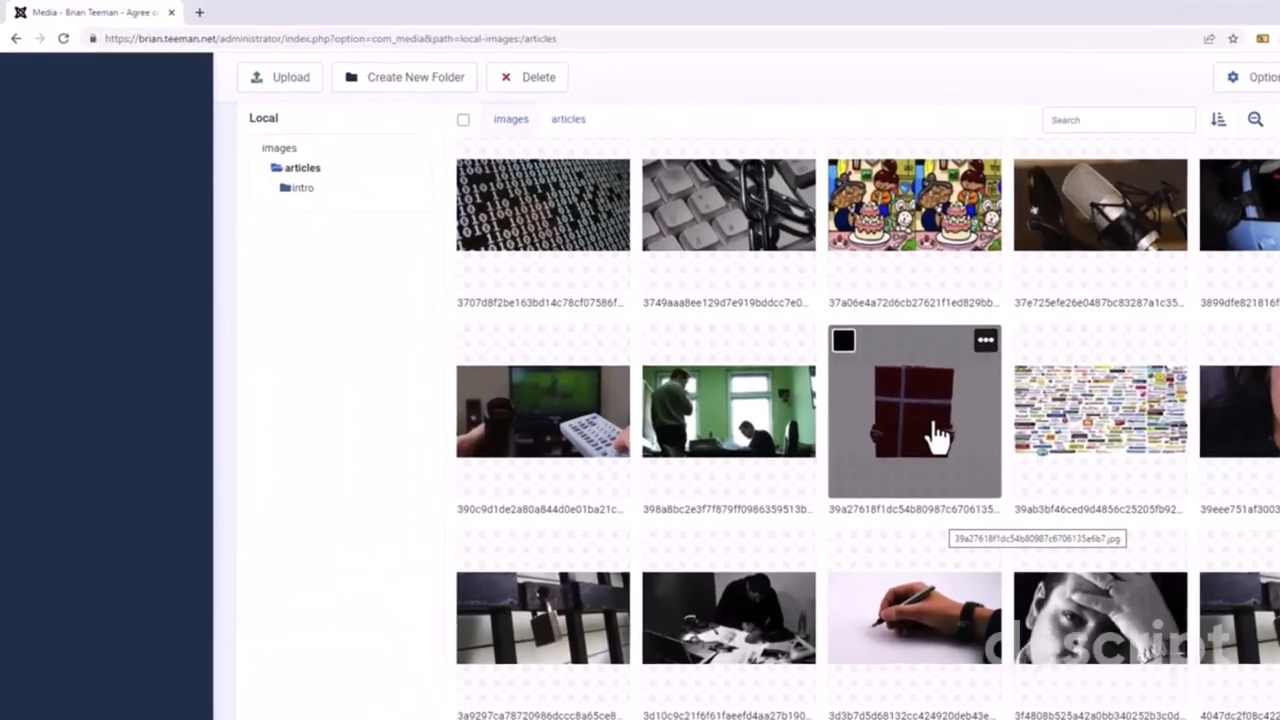
key("F12")
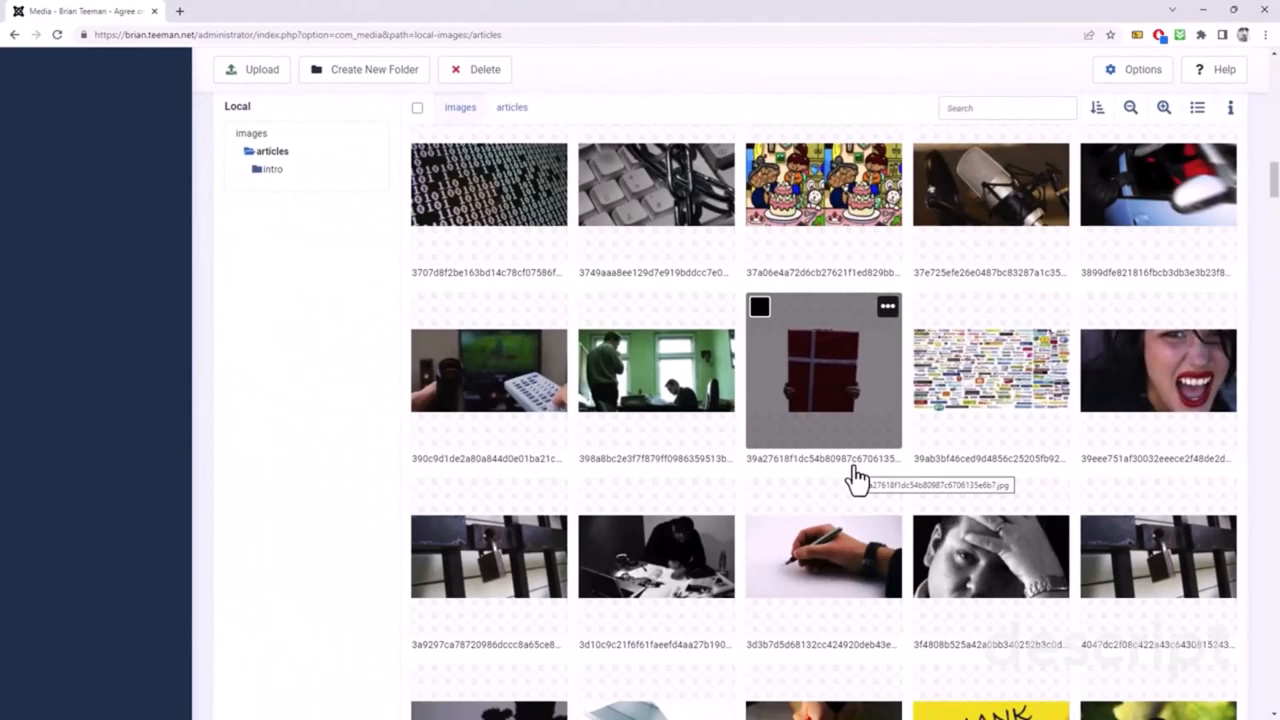
mouse_move(855, 483)
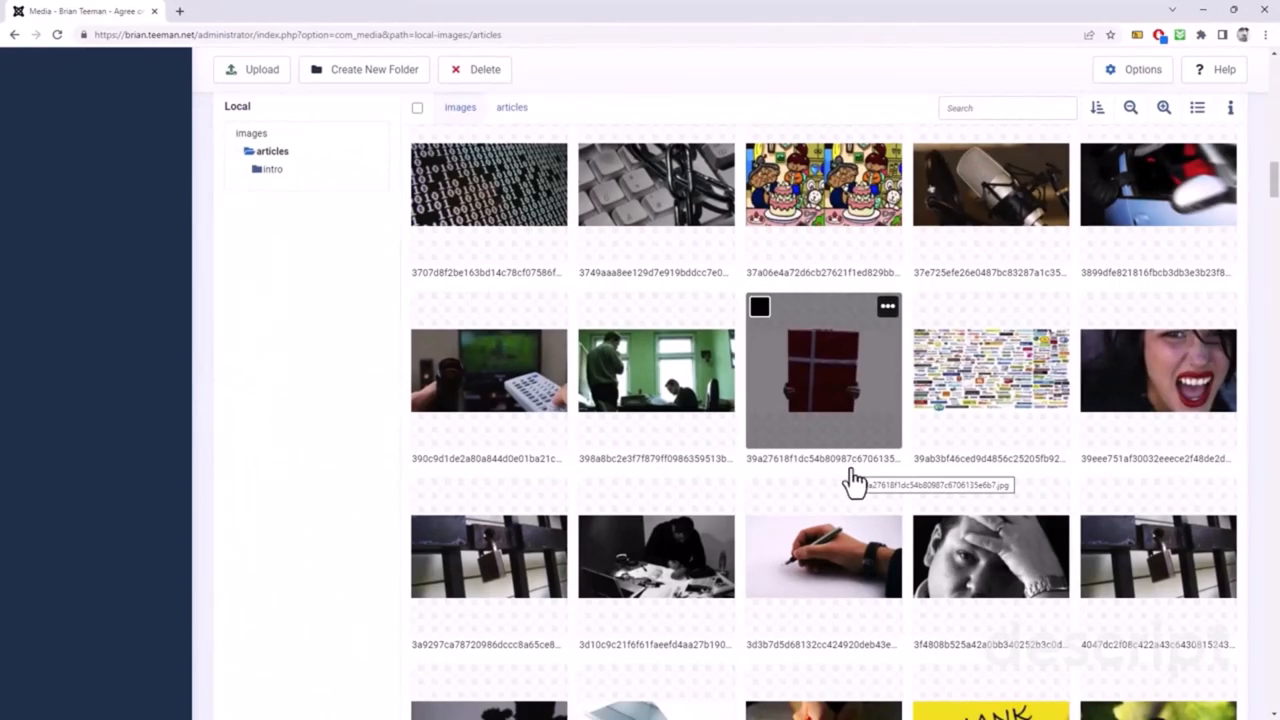